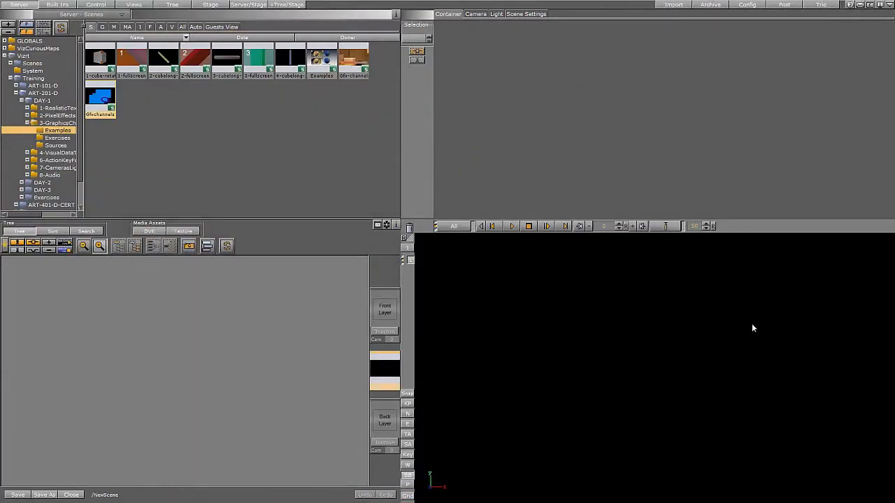
mouse_move(750, 328)
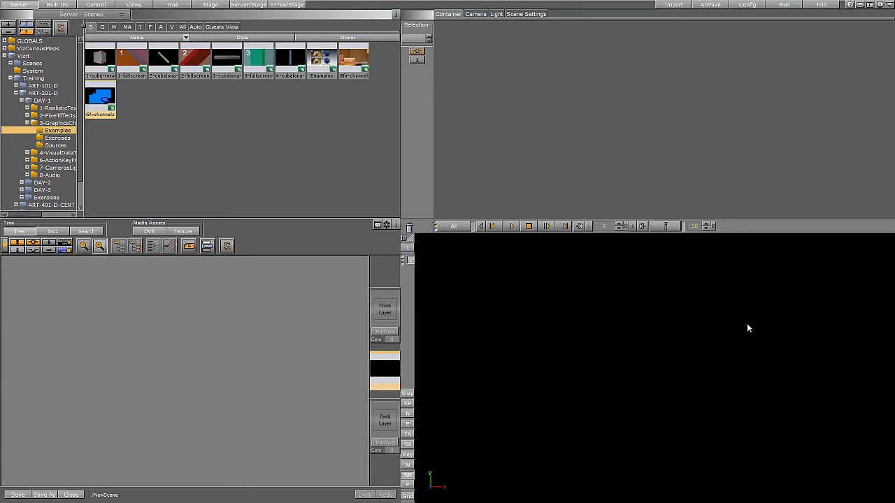
mouse_move(722, 329)
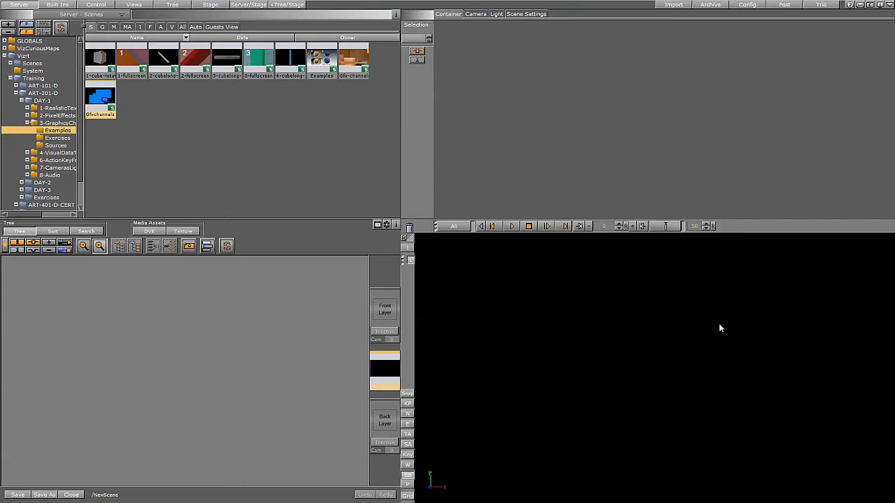
mouse_move(689, 325)
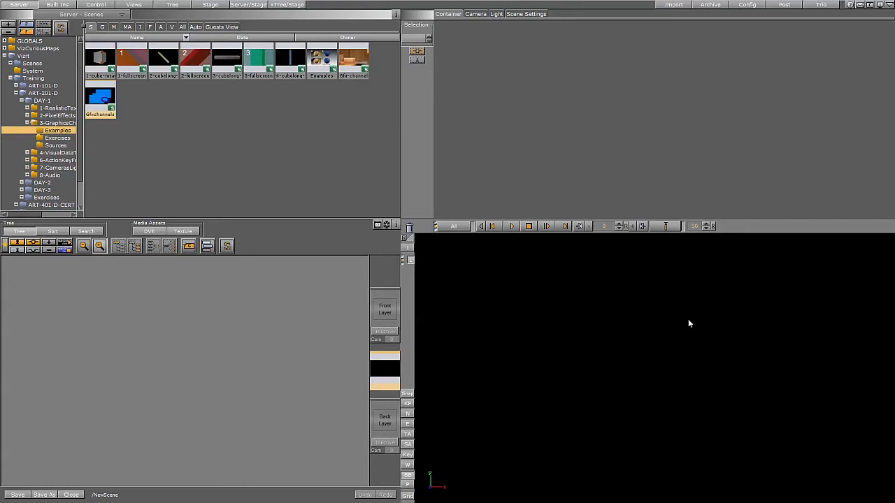
mouse_move(683, 327)
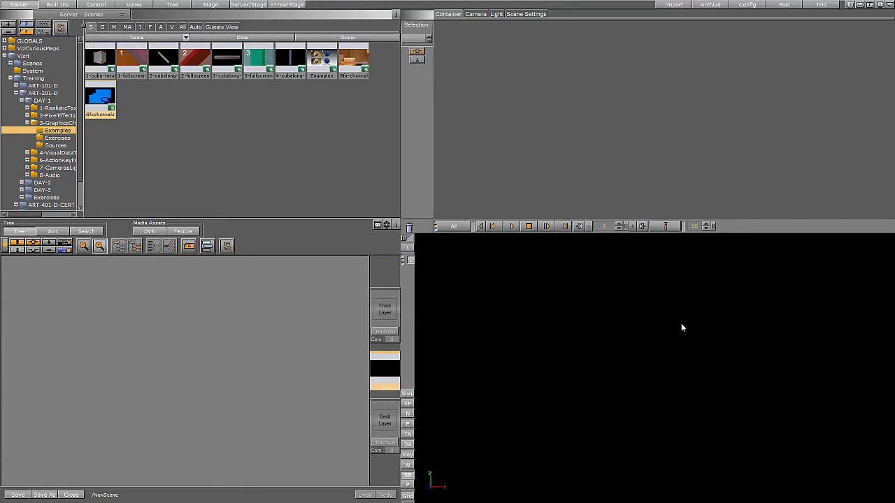
mouse_move(638, 331)
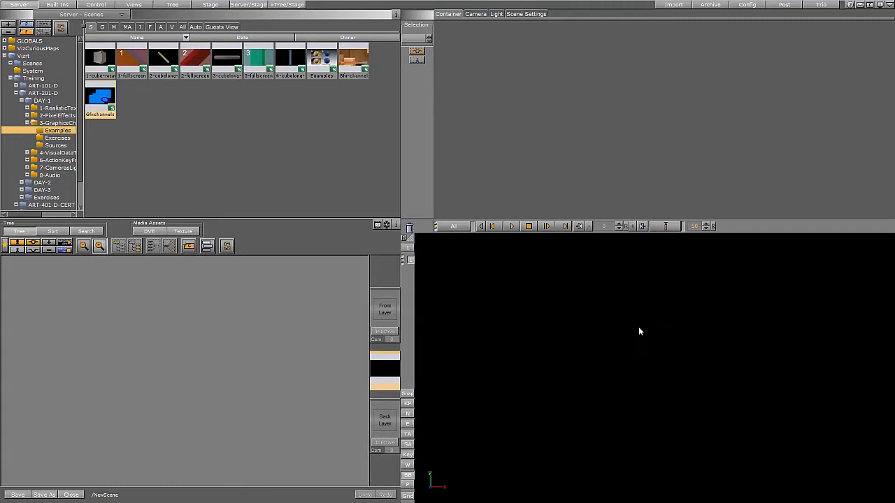
mouse_move(356, 108)
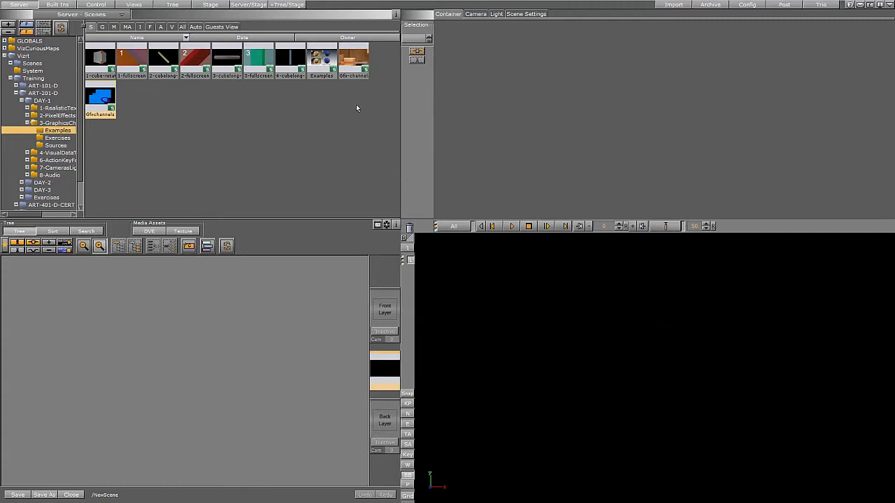
Step: Load the Live Video Input scene past the version warning and show its global layer settings
double_click(353, 59)
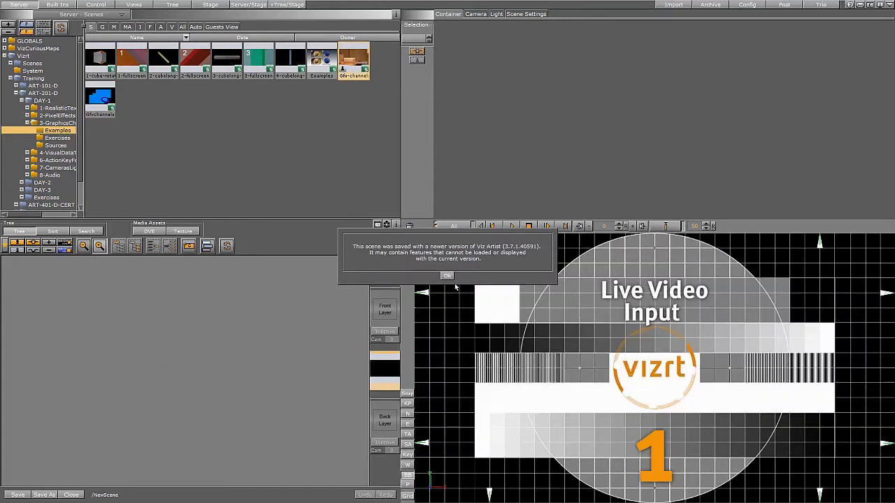
click(447, 274)
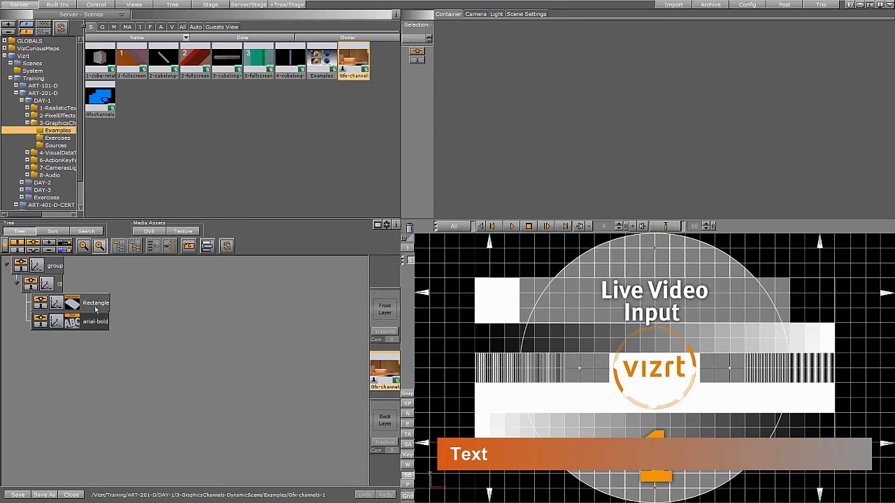
mouse_move(510, 305)
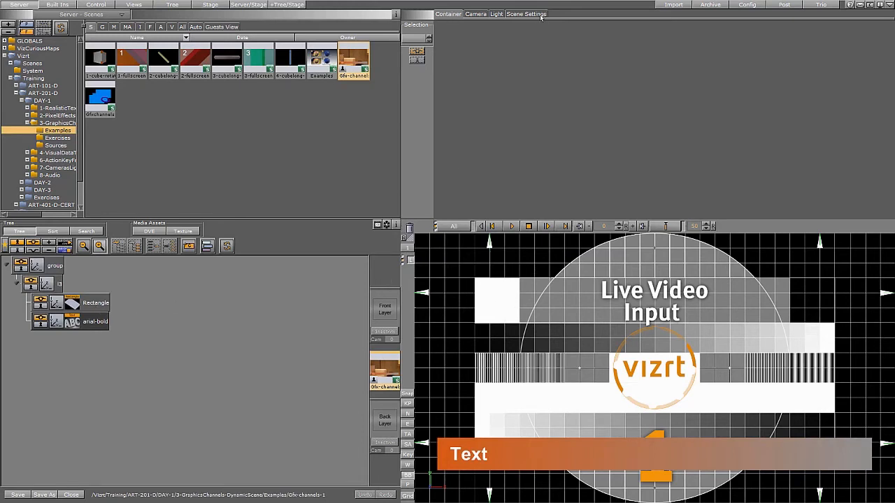
click(526, 14)
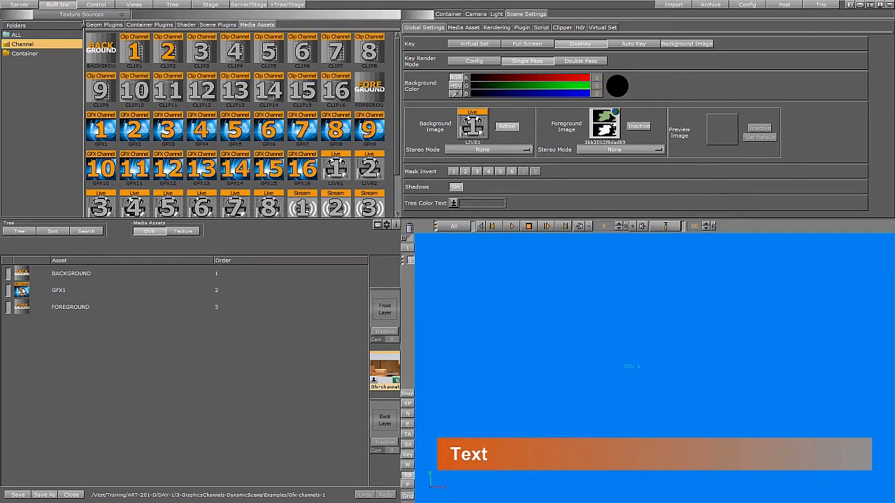
Step: Assign the '1' scene to GFX1 and review the BACKGROUND, GFX1 and FOREGROUND layers
click(59, 290)
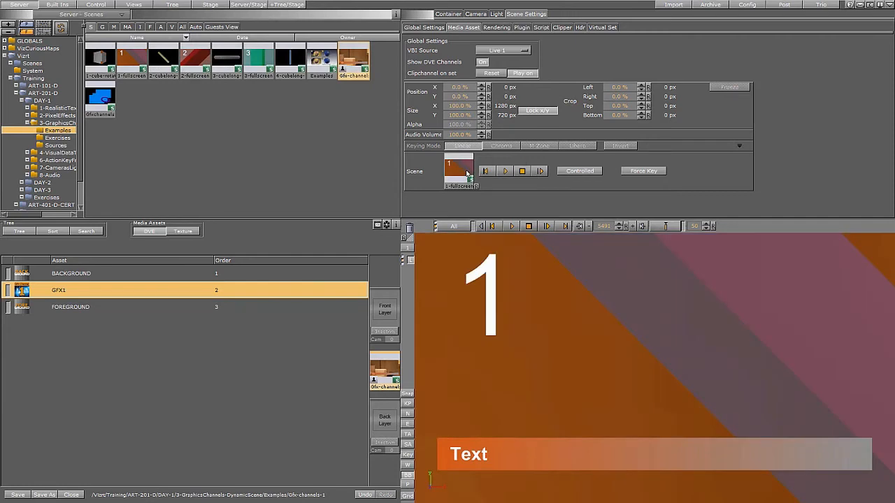
mouse_move(36, 314)
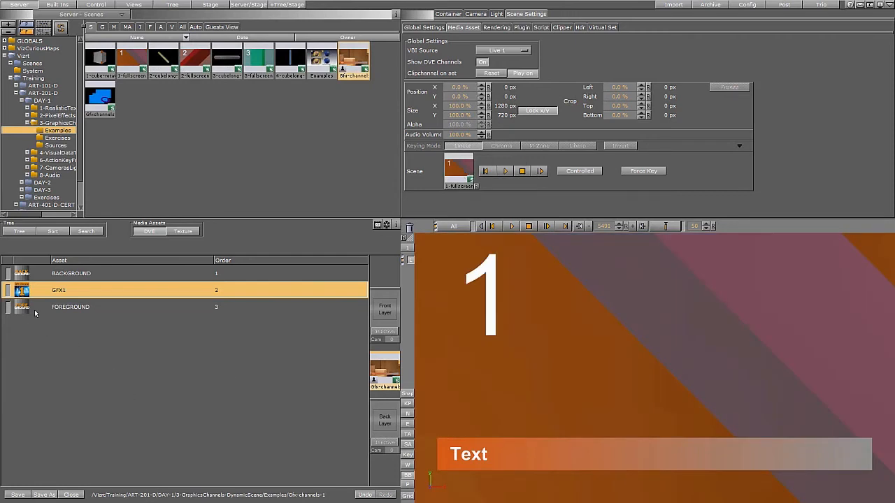
click(70, 272)
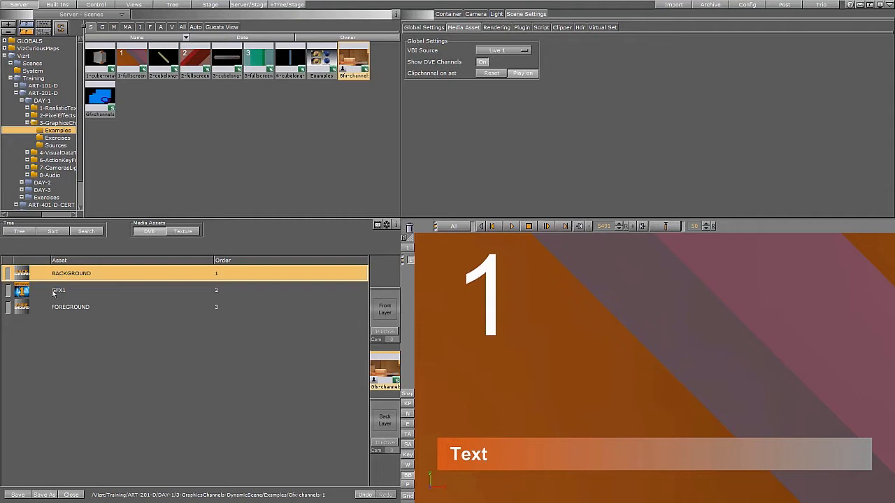
click(59, 289)
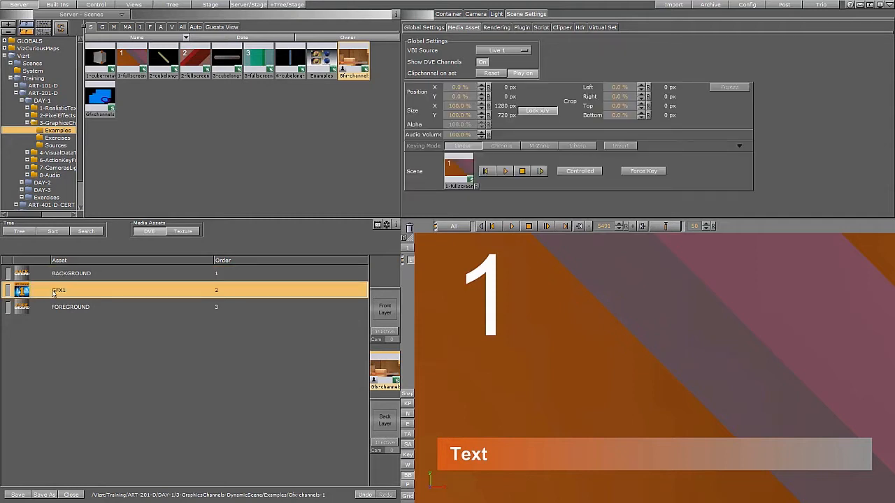
mouse_move(51, 316)
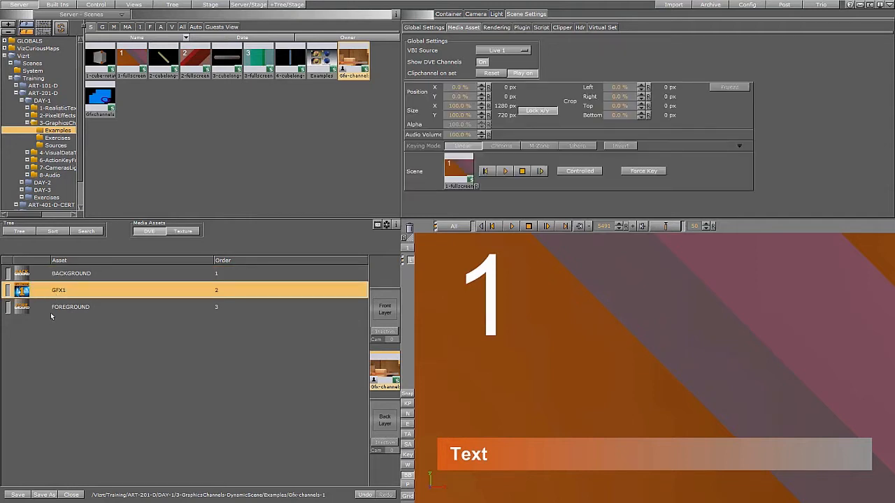
click(70, 308)
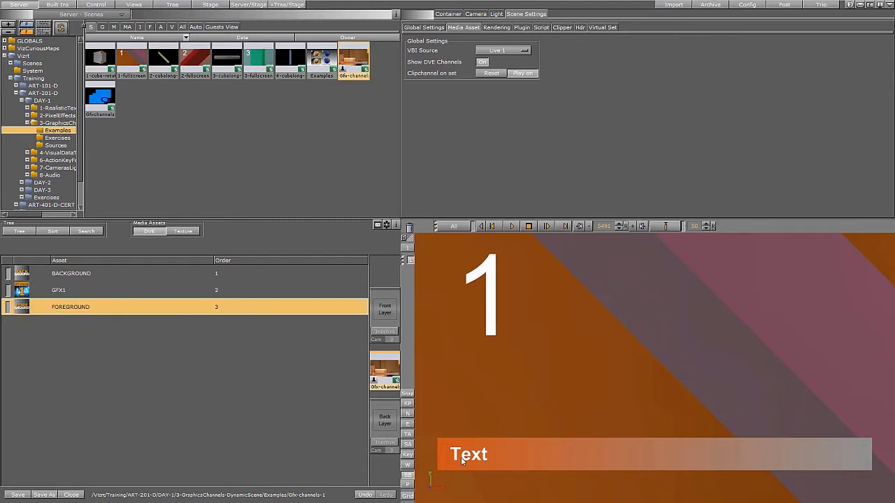
mouse_move(145, 347)
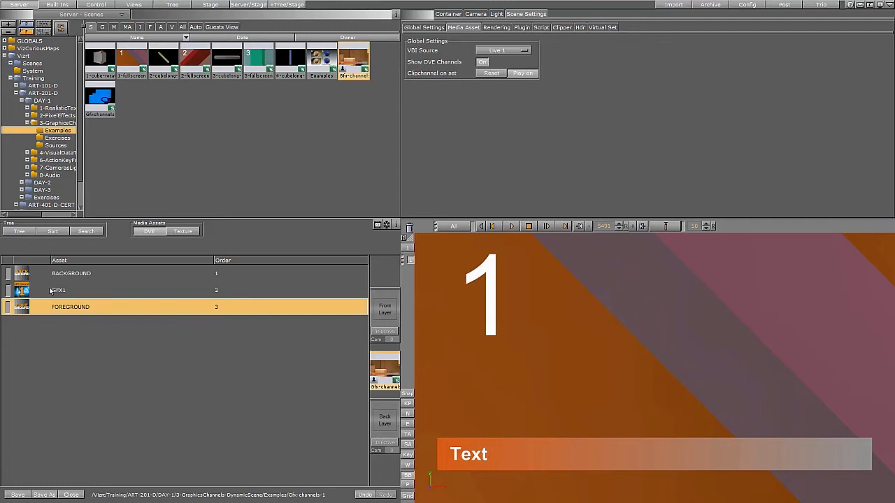
Step: Add a GFX2 layer holding the '2' scene, sized alongside GFX1 over the Live 1 background
click(58, 289)
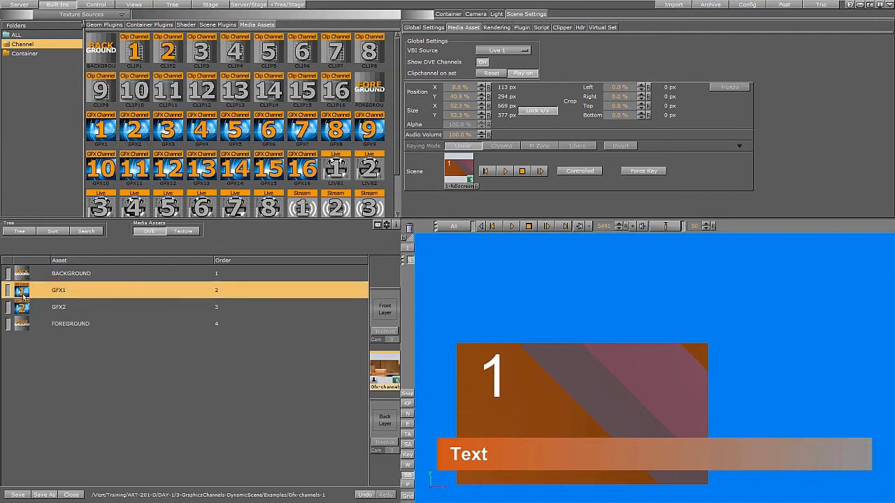
click(59, 307)
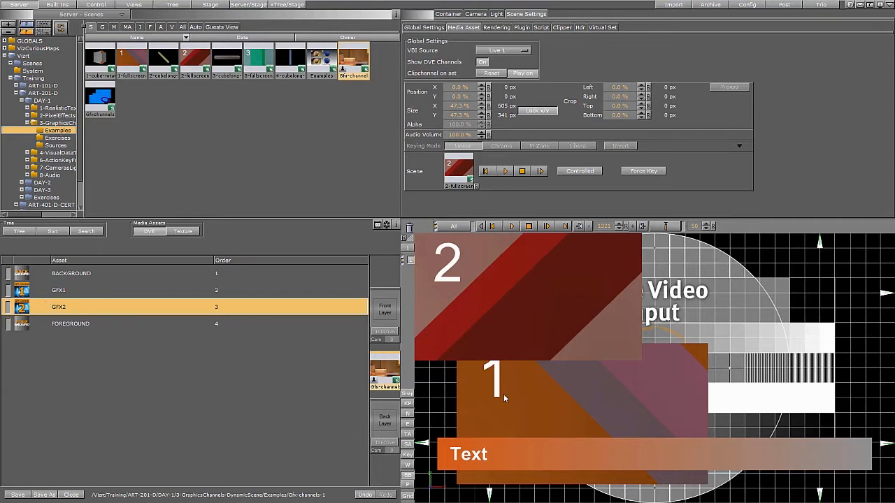
mouse_move(500, 383)
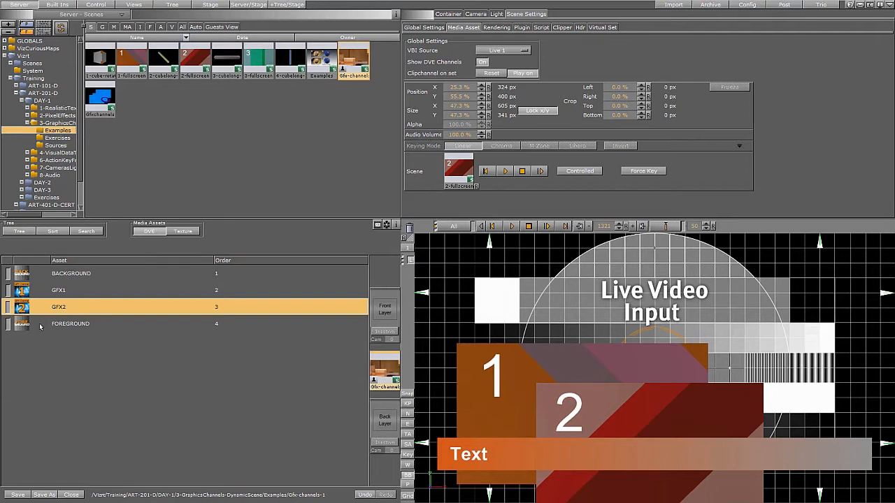
mouse_move(43, 321)
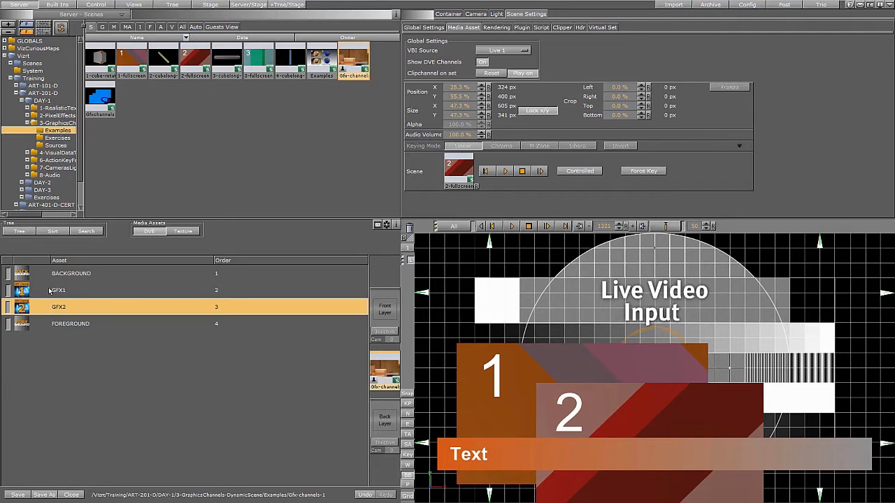
click(70, 273)
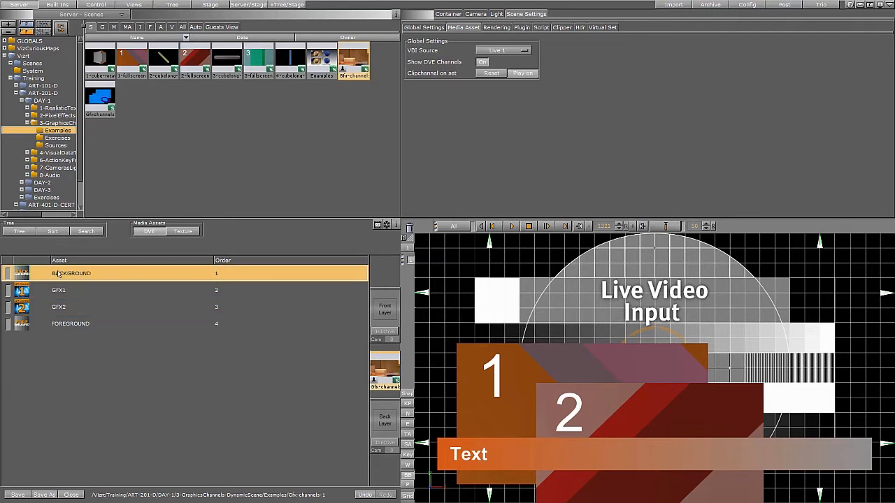
mouse_move(53, 276)
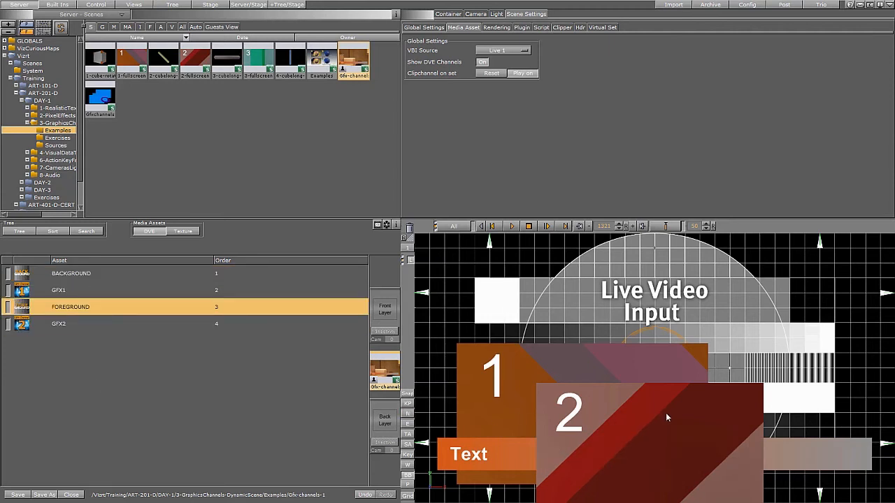
mouse_move(241, 415)
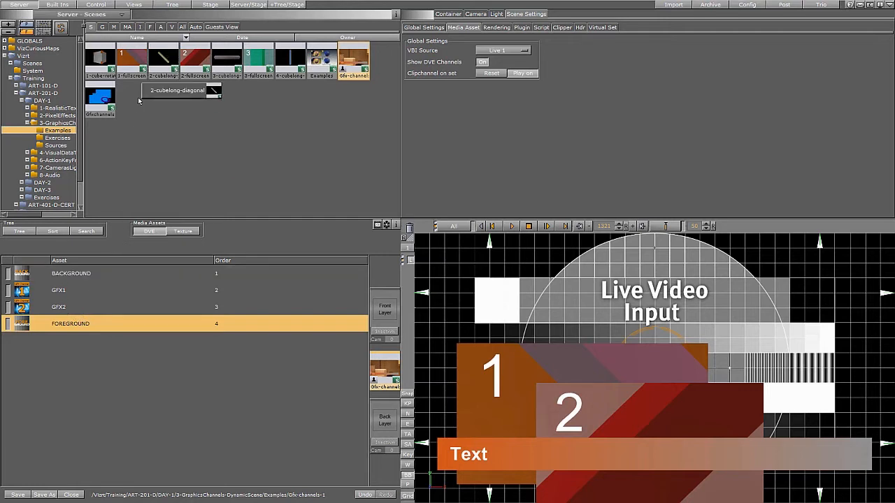
click(59, 308)
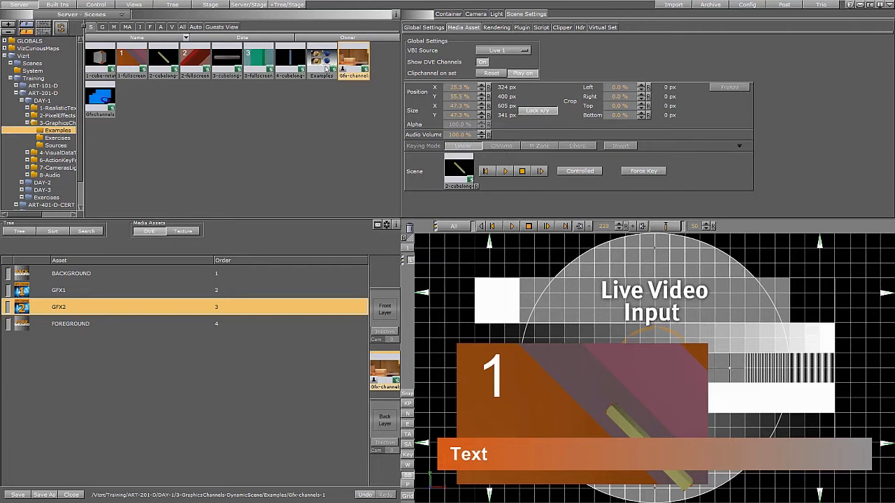
mouse_move(91, 272)
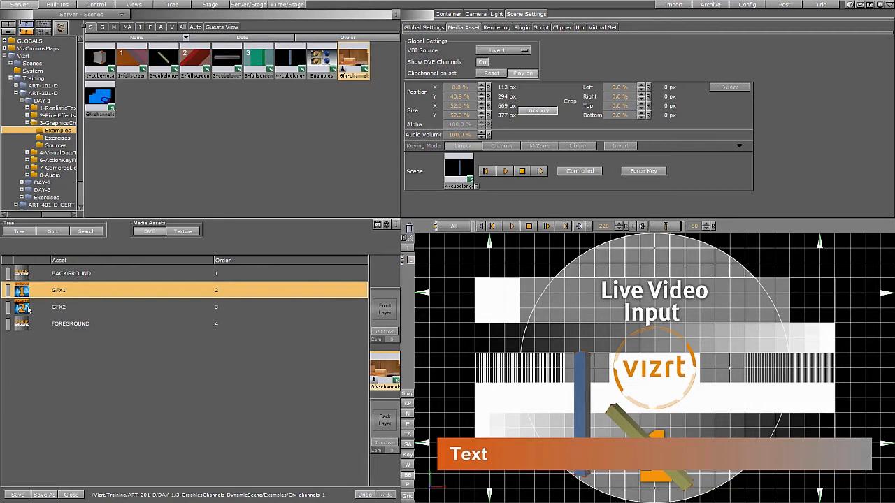
click(59, 308)
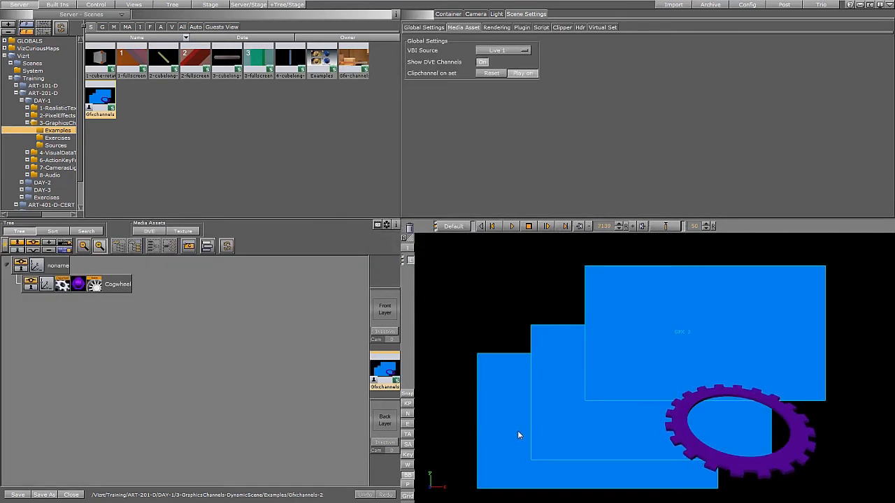
mouse_move(217, 341)
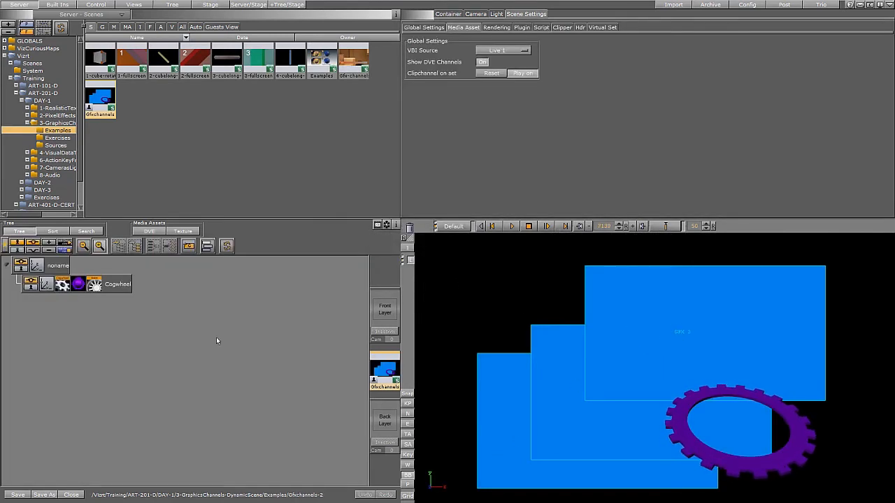
Step: Show the Media Assets channel list and select the FOREGROUND and GFX layers
click(149, 231)
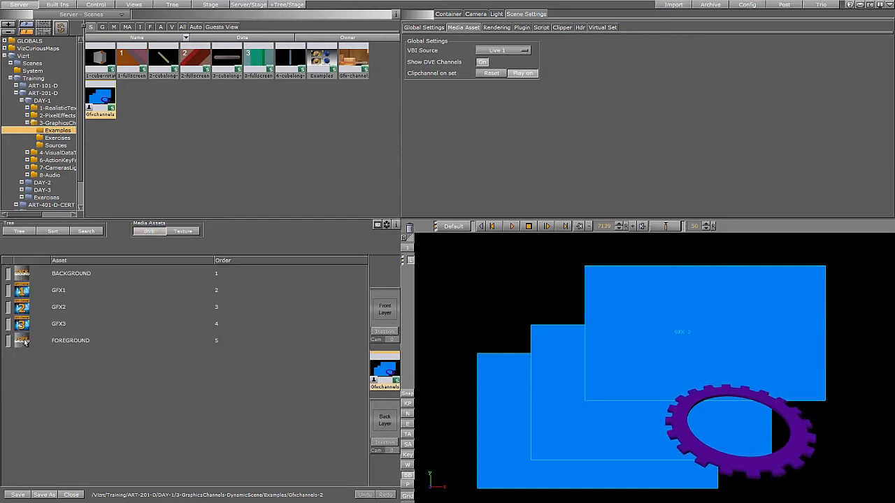
click(70, 341)
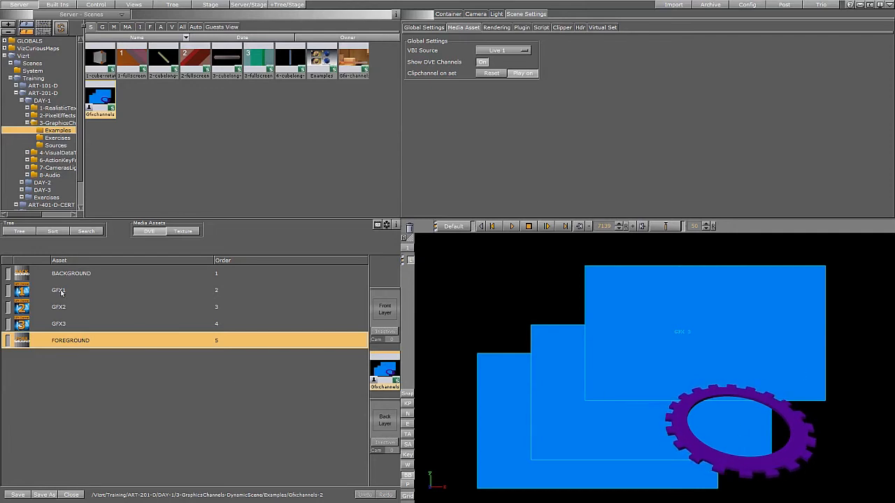
click(59, 290)
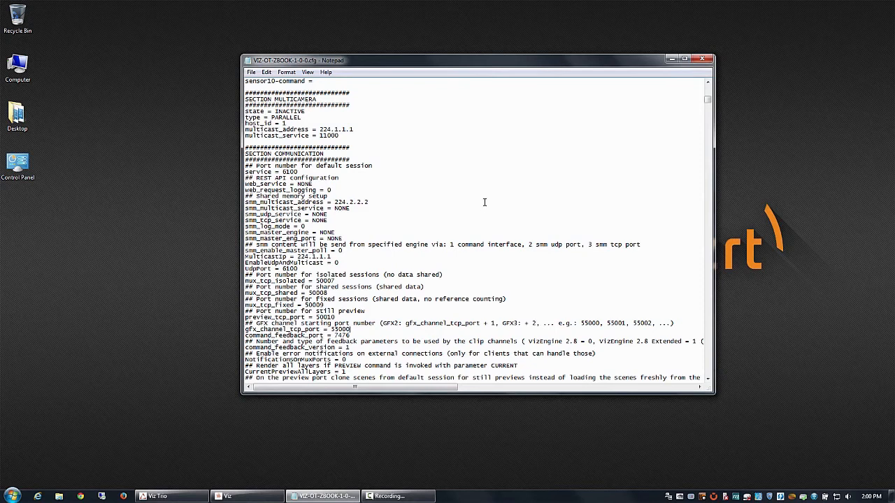
mouse_move(696, 177)
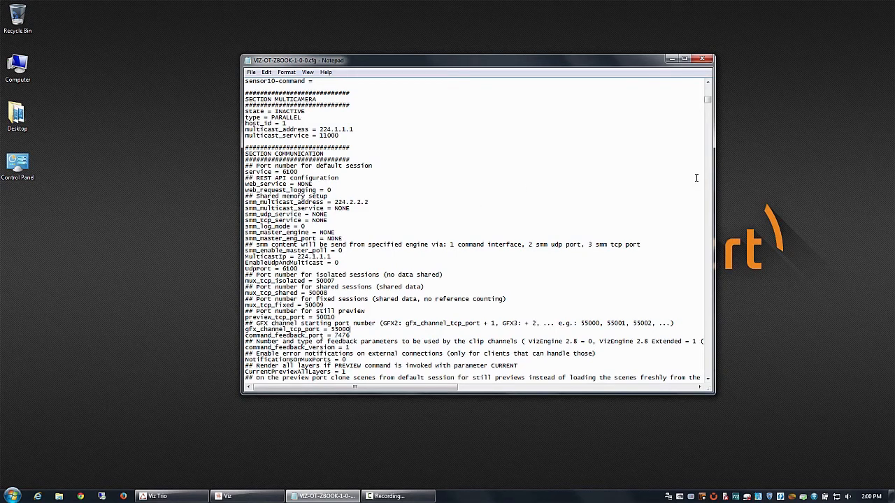
mouse_move(569, 159)
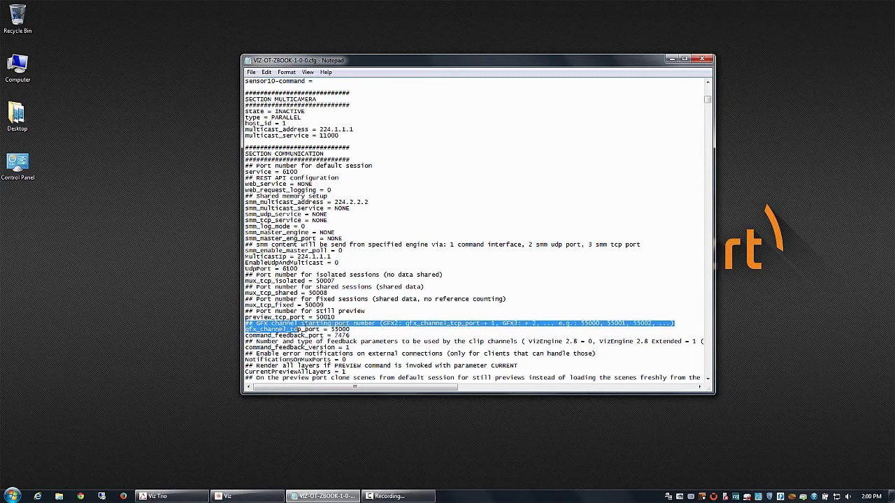
Step: Replace the gfx_channel_tcp_port value with 55000 and switch over to Viz Trio
click(349, 330)
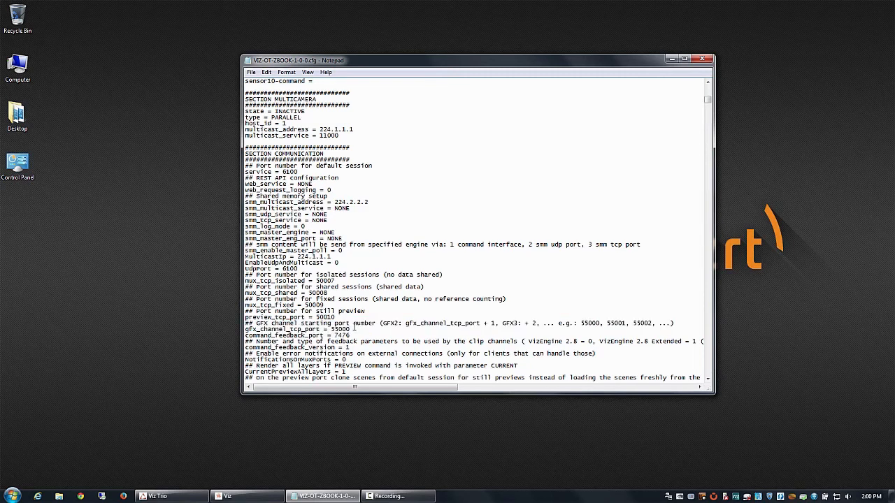
triple_click(297, 330)
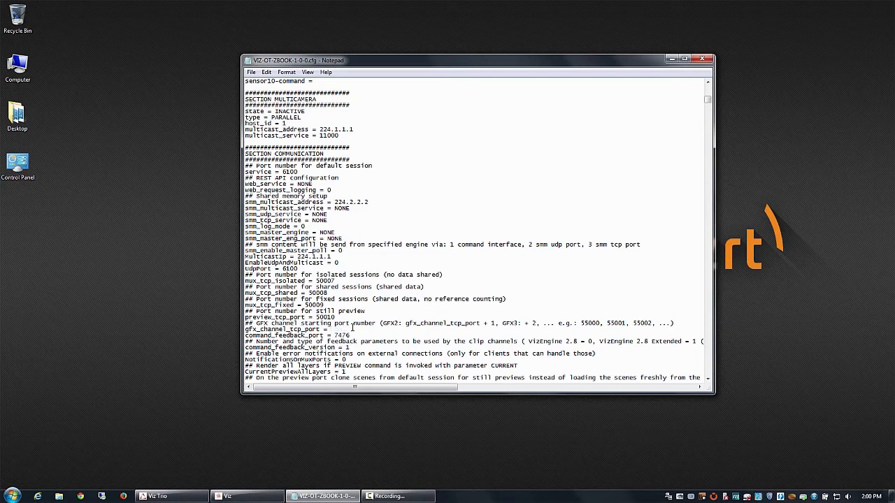
text(55000)
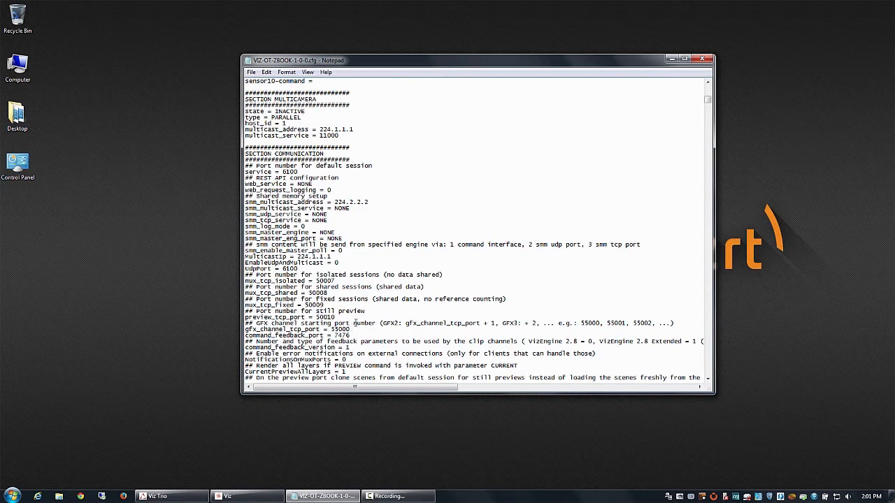
mouse_move(355, 323)
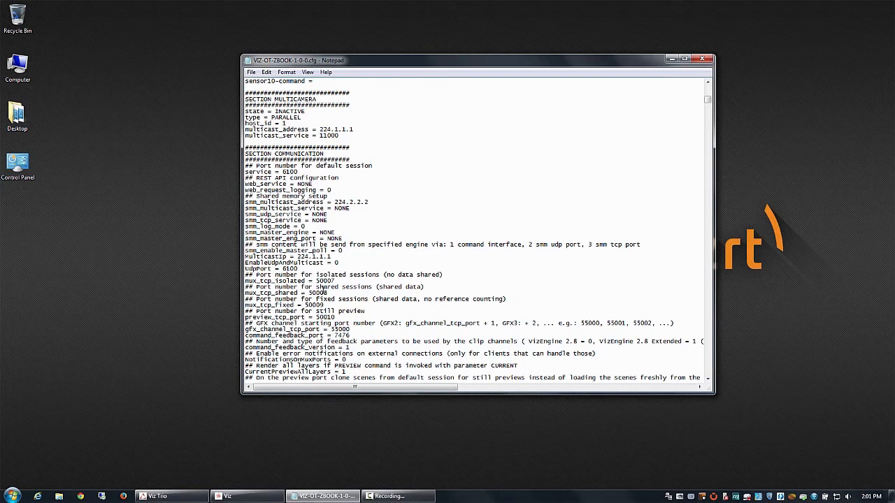
mouse_move(440, 96)
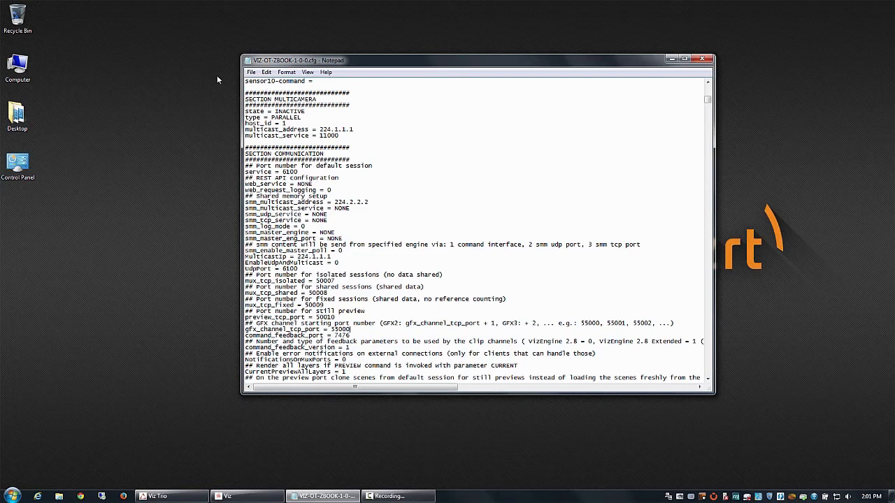
click(250, 73)
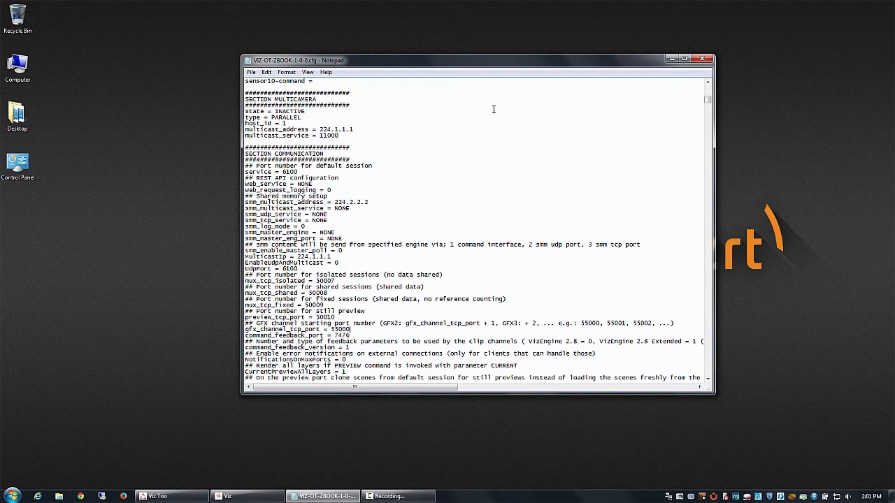
mouse_move(493, 212)
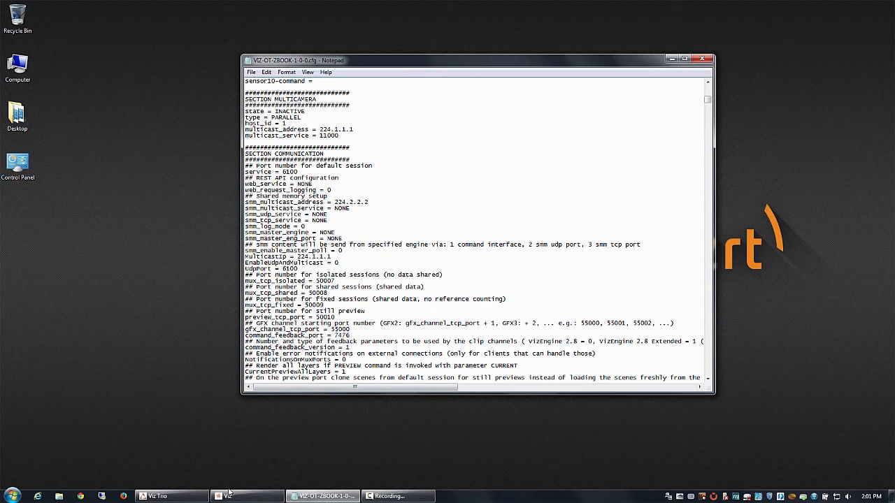
click(226, 496)
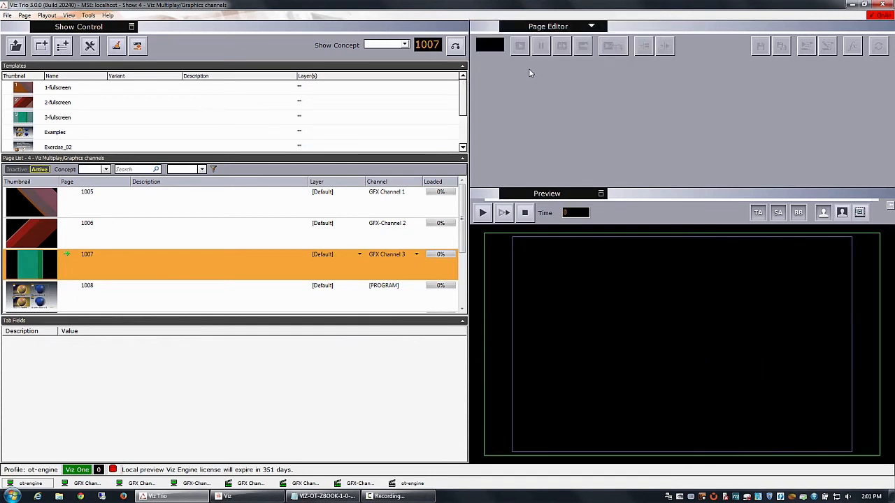
Step: Enter Profile Configuration and select the main ot-engine Viz Engine device
click(57, 87)
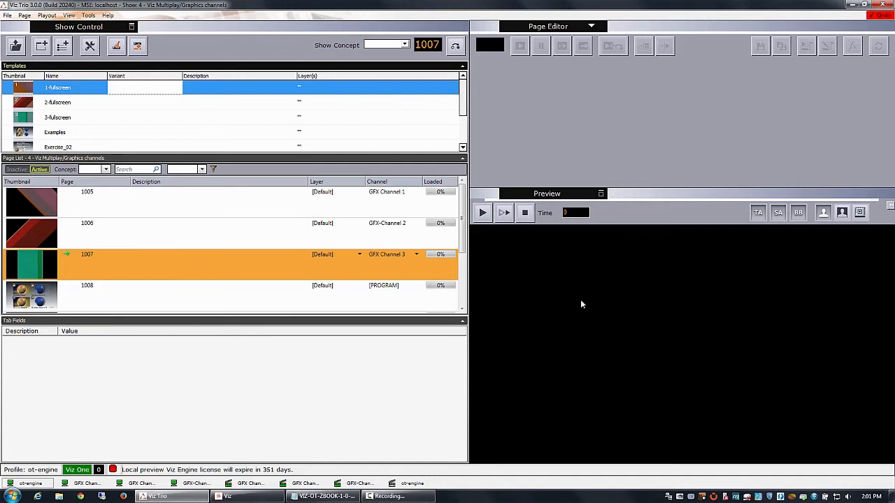
mouse_move(38, 475)
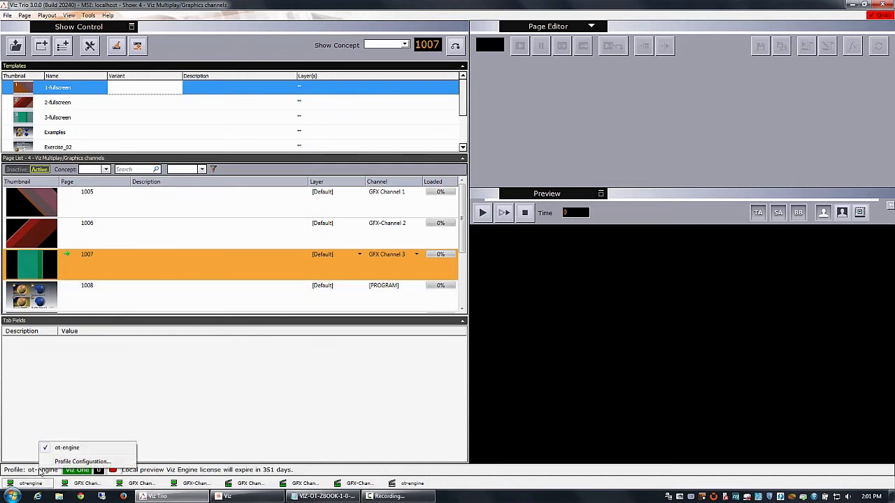
click(81, 462)
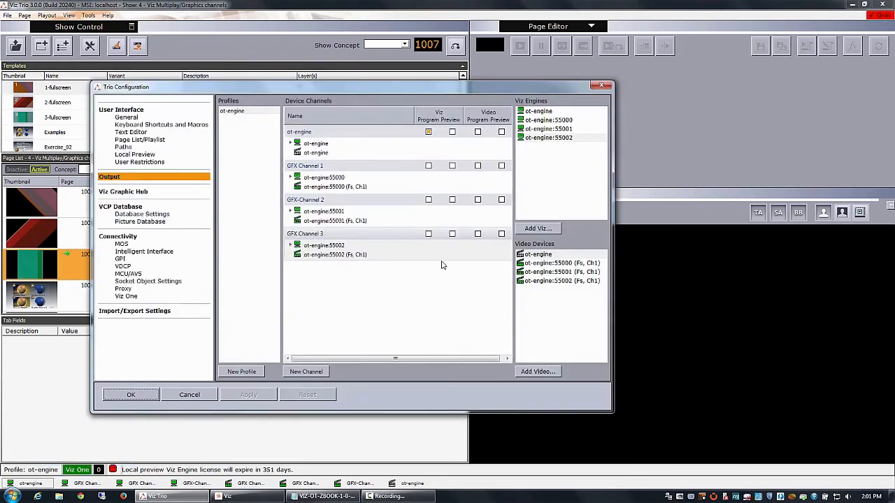
mouse_move(337, 158)
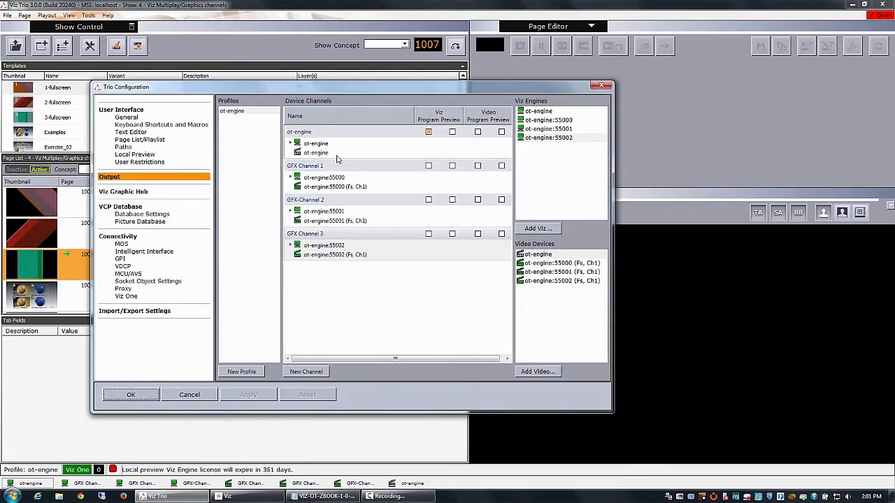
click(316, 153)
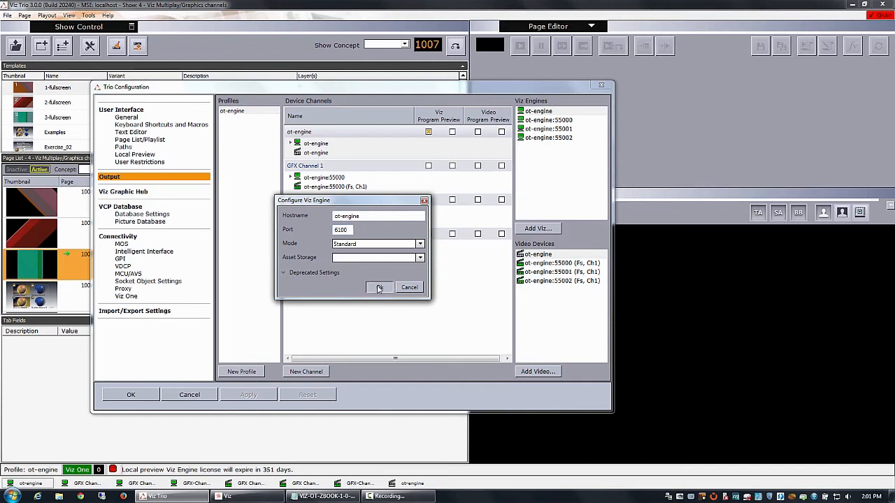
Step: Close the main engine and inspect the port value of the engine on 55000
click(381, 288)
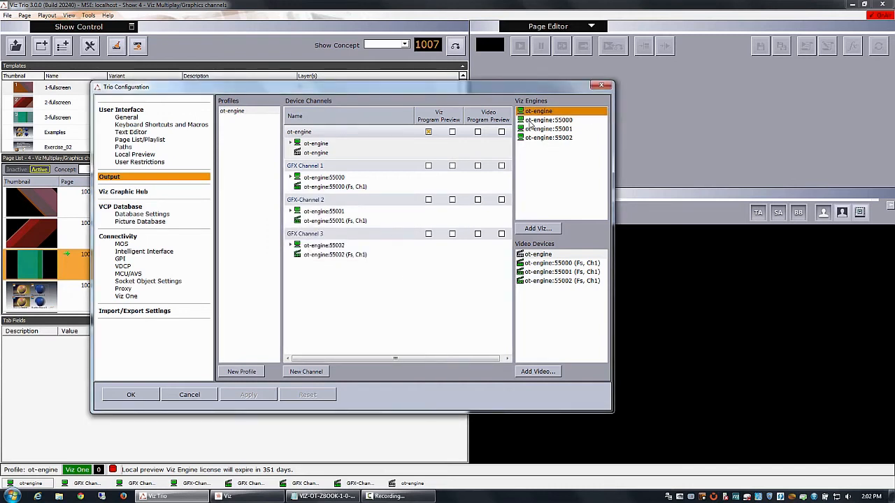
double_click(536, 112)
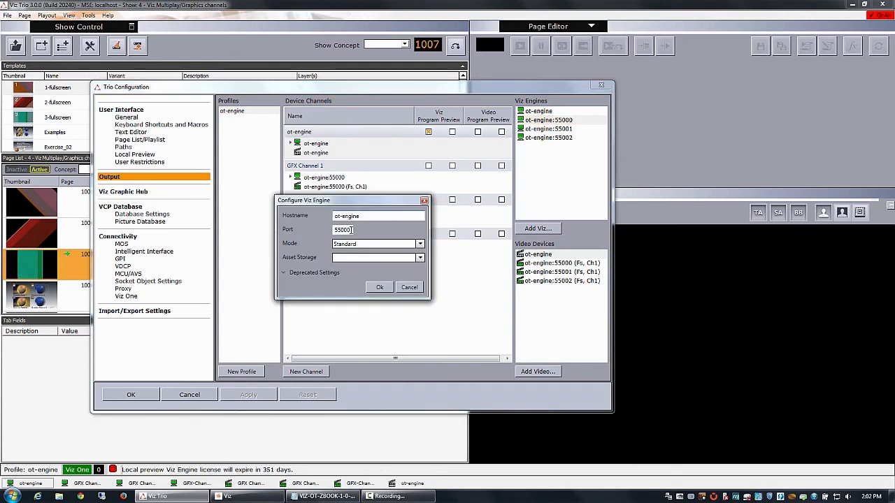
double_click(342, 229)
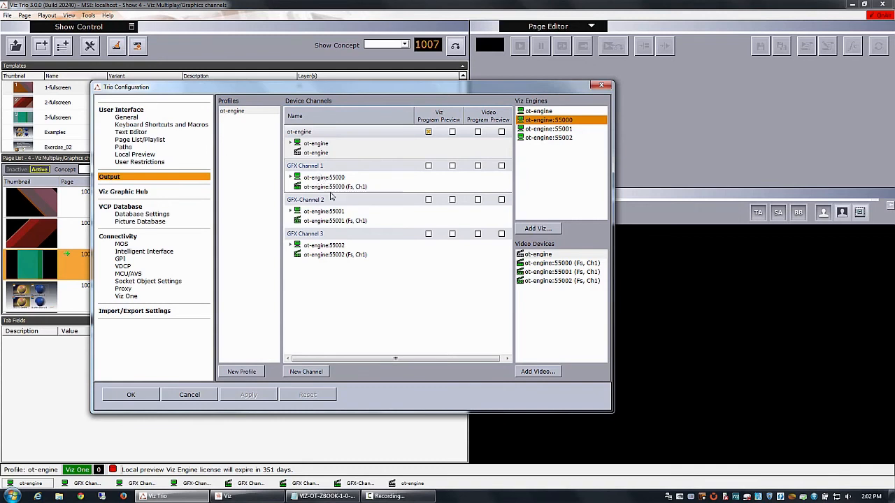
click(322, 212)
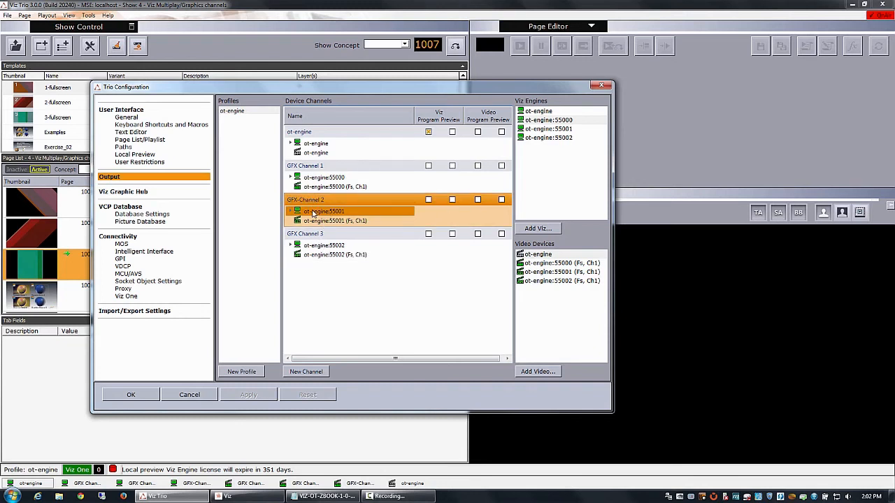
Step: Review the engine connections on ports 55001 and 55002, closing each
click(548, 128)
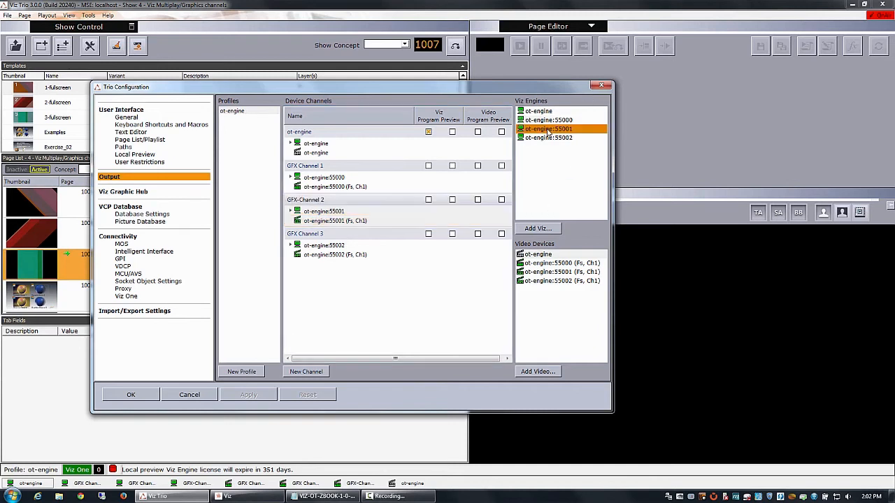
double_click(548, 128)
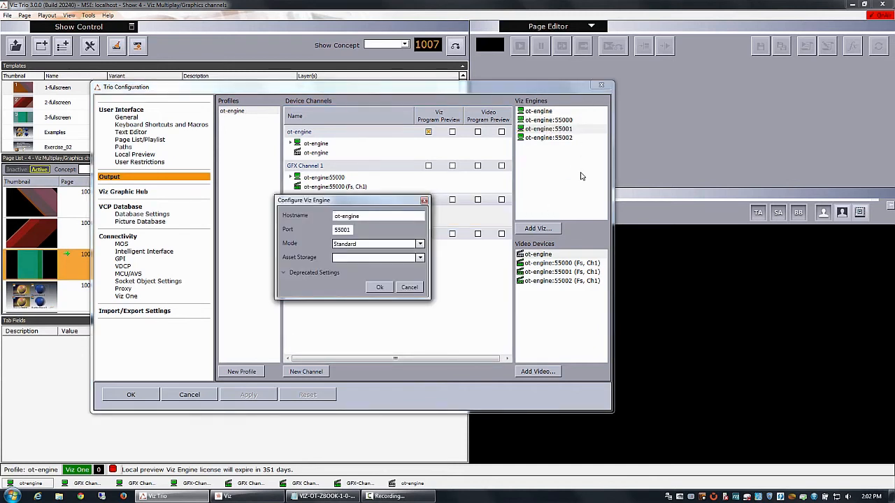
click(378, 215)
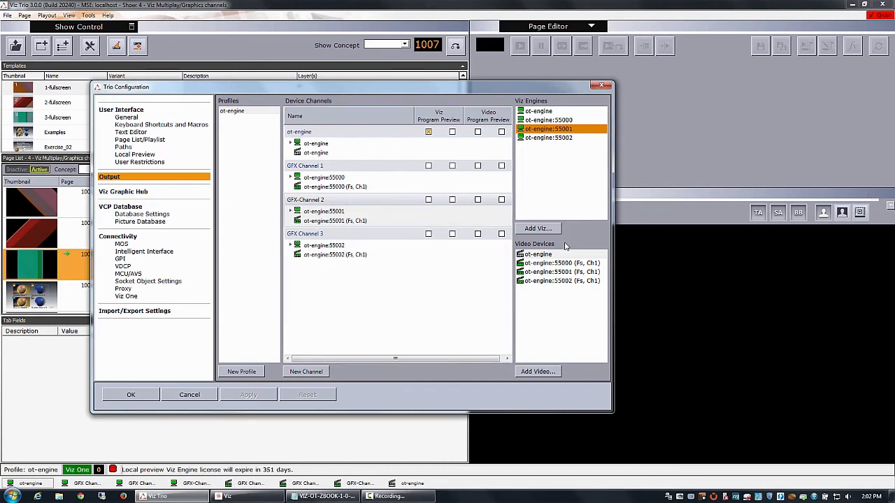
double_click(548, 129)
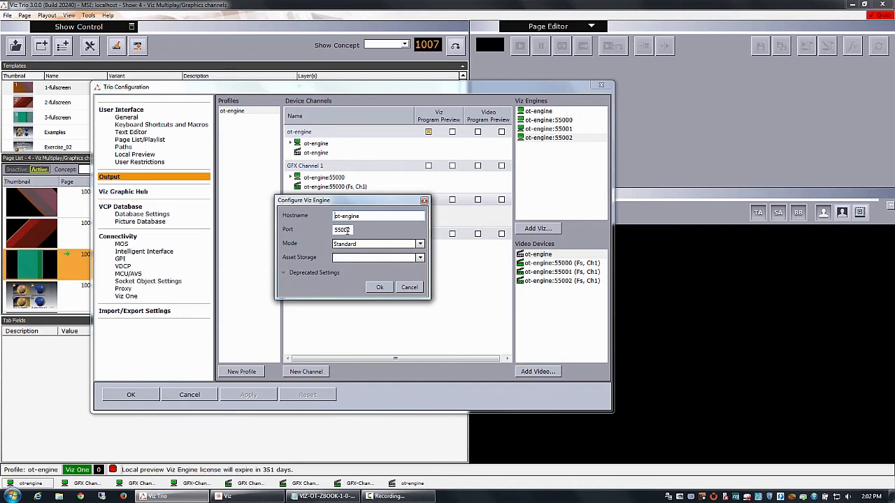
click(380, 288)
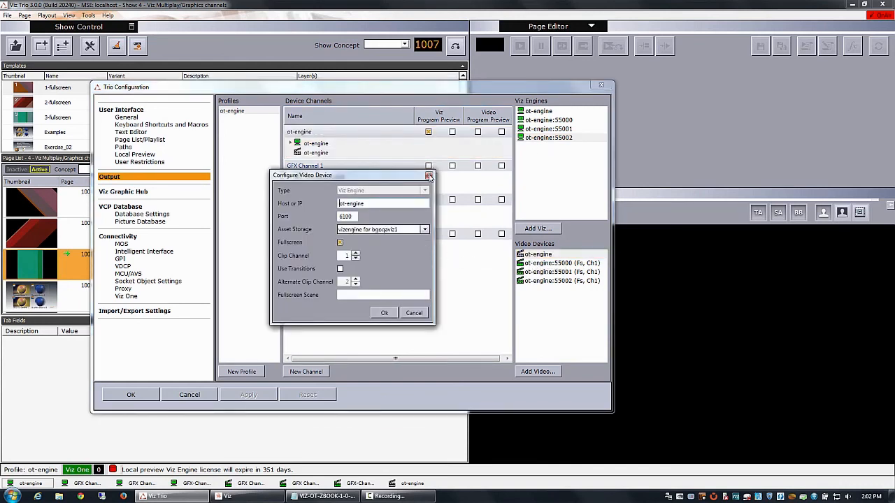
Step: Keep the video device's existing asset storage and confirm its settings
click(424, 229)
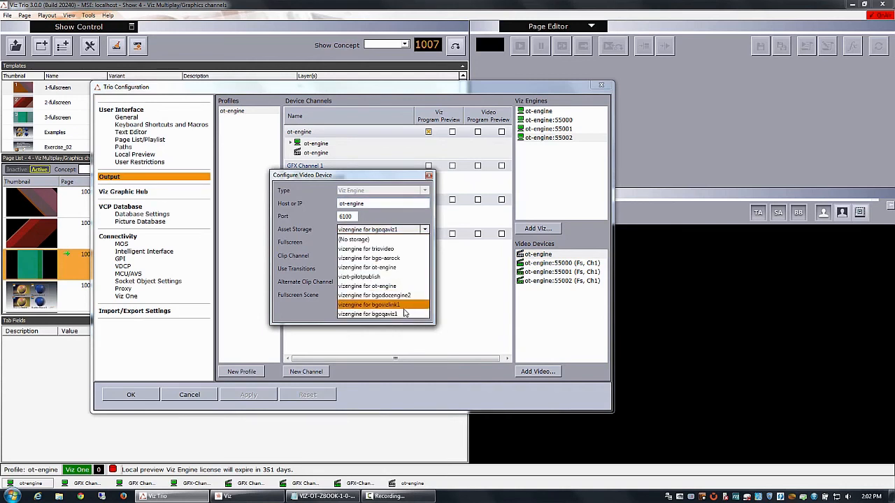
click(369, 304)
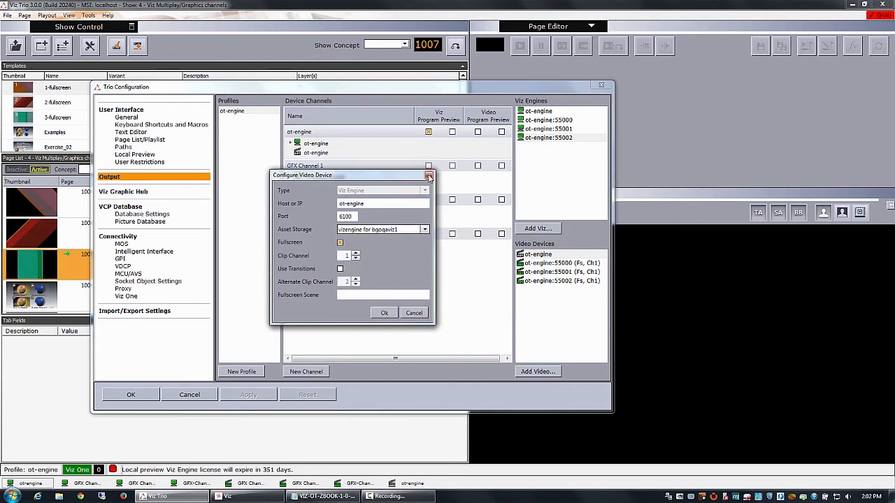
click(428, 176)
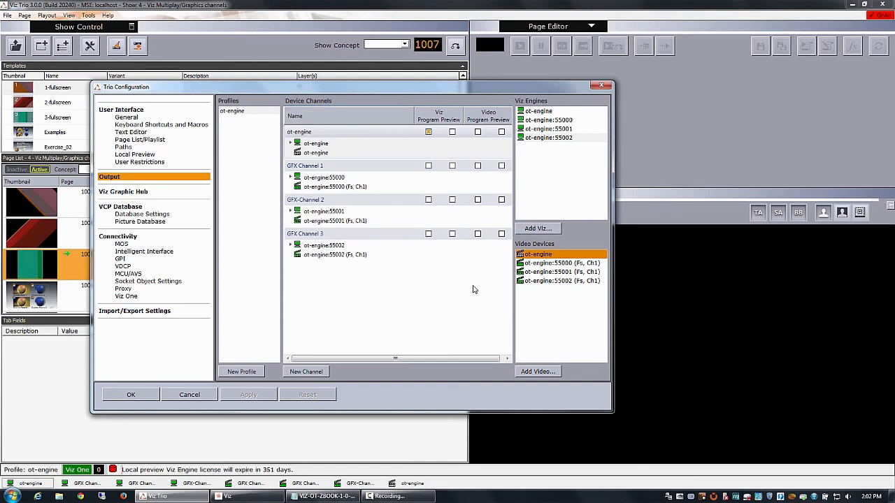
mouse_move(607, 82)
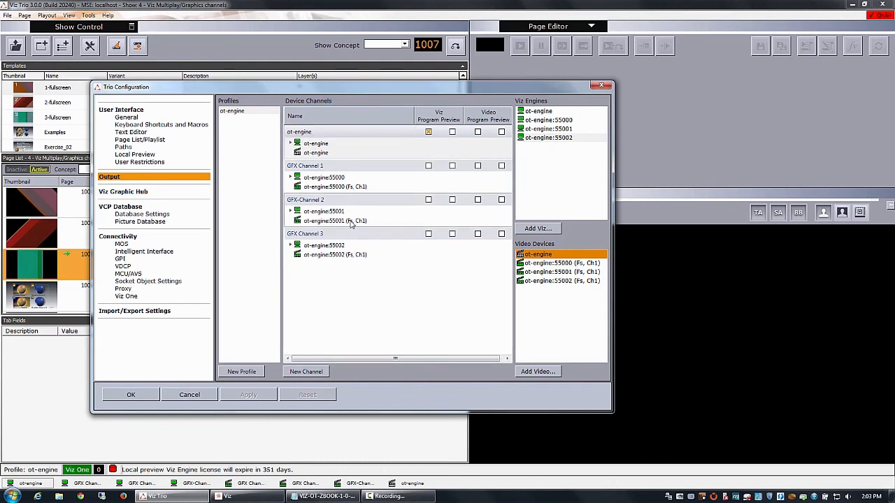
mouse_move(364, 187)
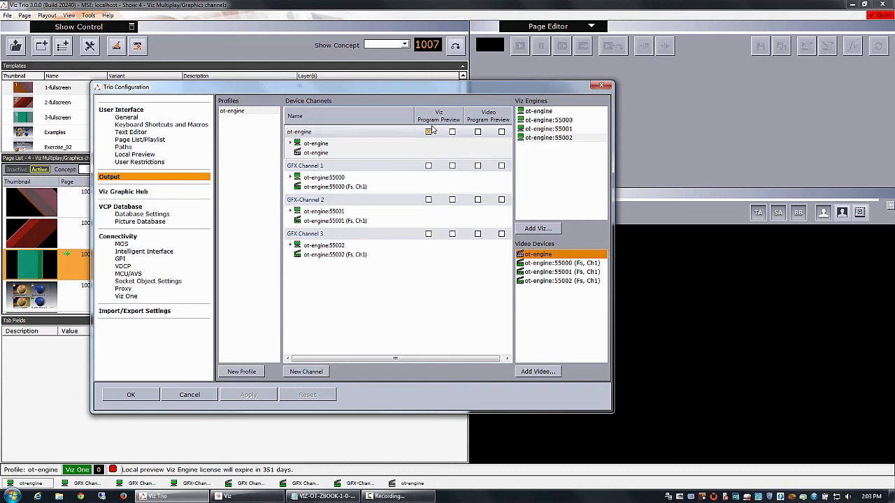
Step: Toggle Viz Program Preview for the main engine channel and close the configuration
click(428, 131)
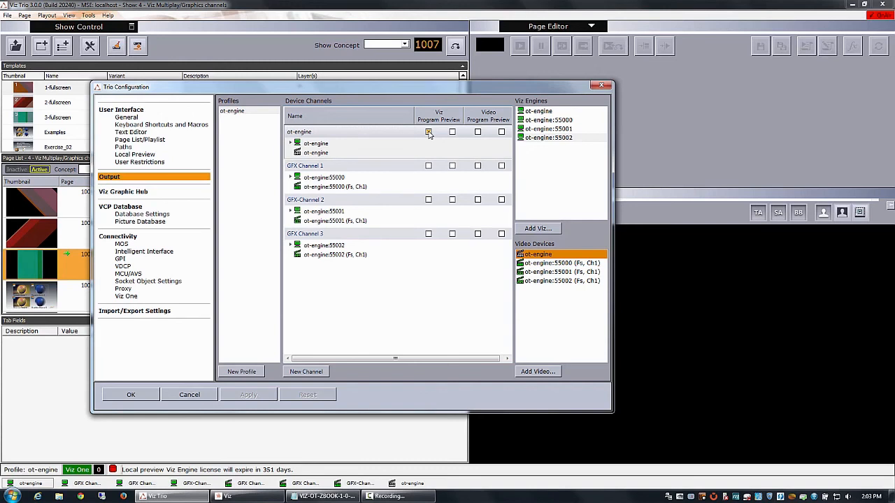
click(427, 131)
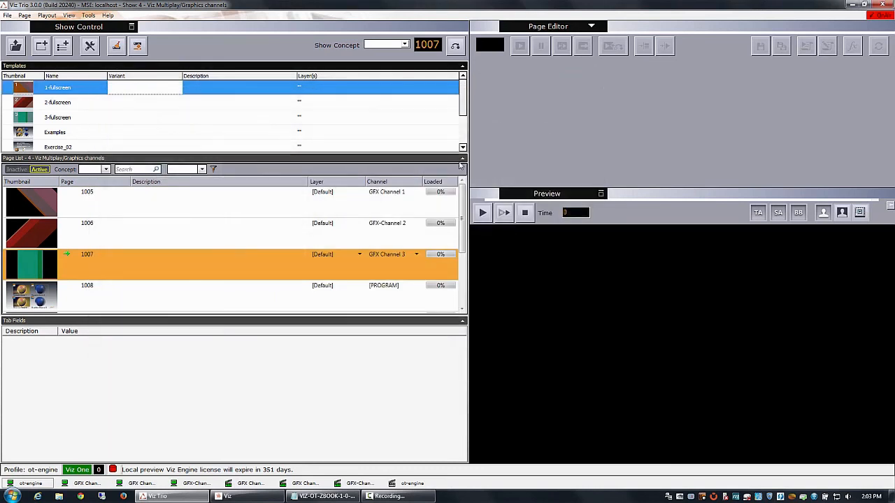
mouse_move(459, 157)
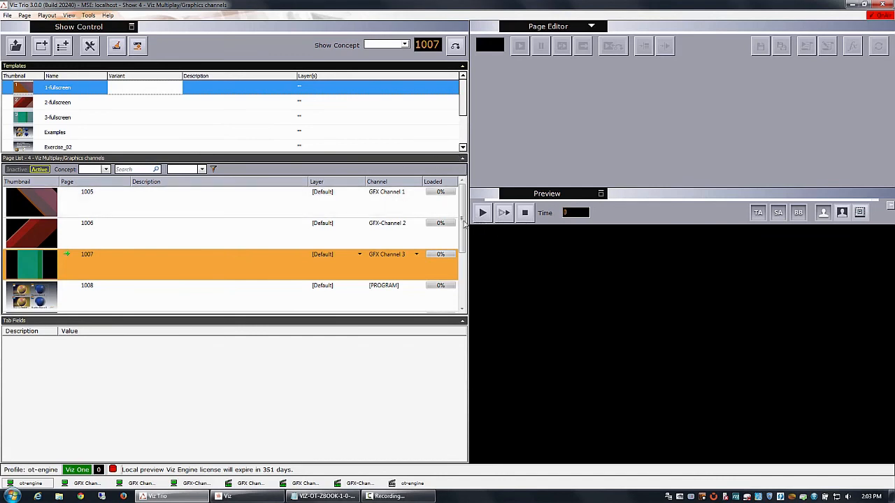
Step: Scroll to page 1011, try the ot-engine channel, then leave it on PROGRAM
scroll(down, 3)
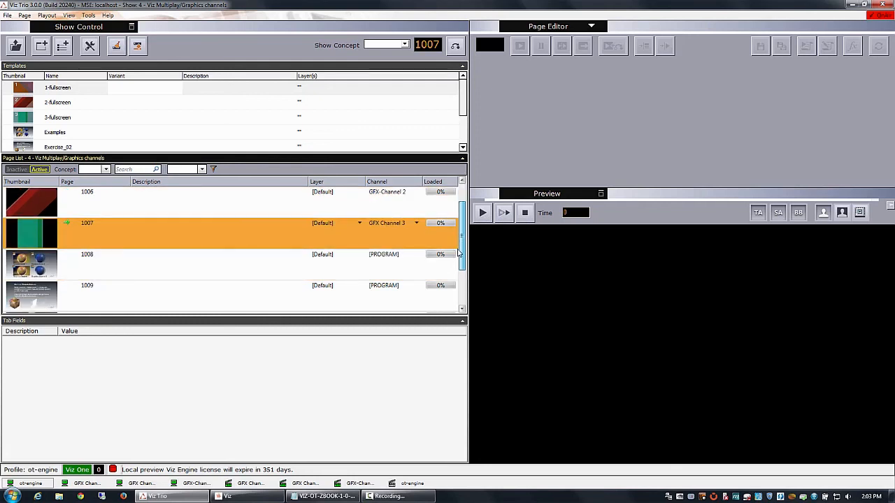
scroll(down, 3)
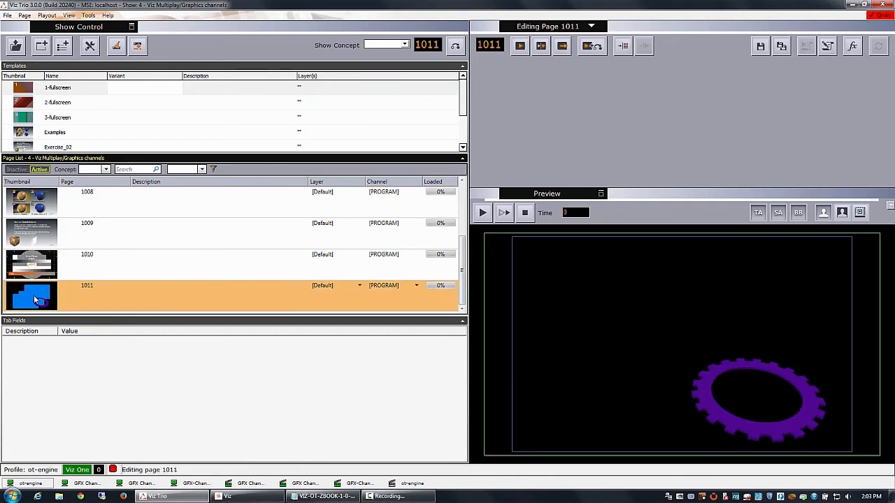
mouse_move(98, 293)
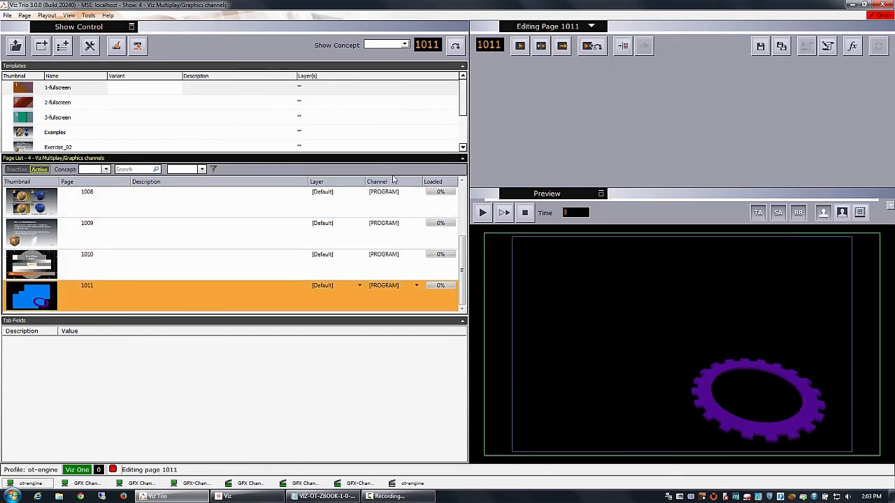
click(417, 285)
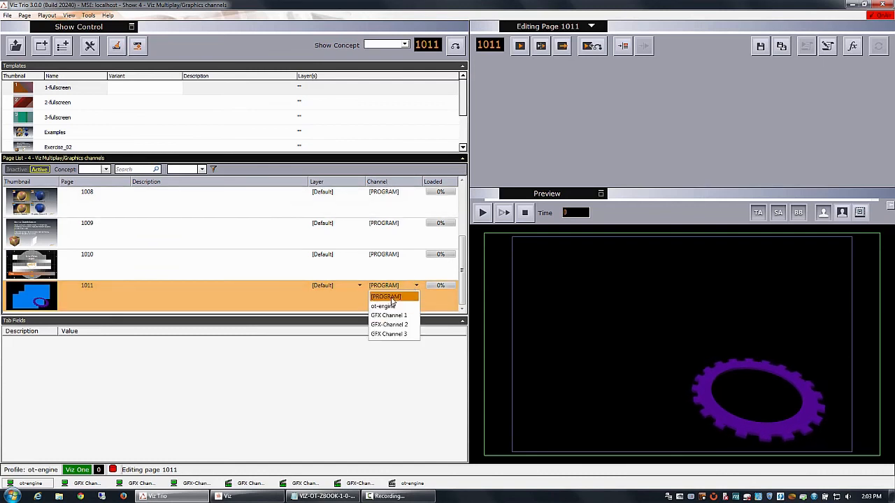
click(383, 307)
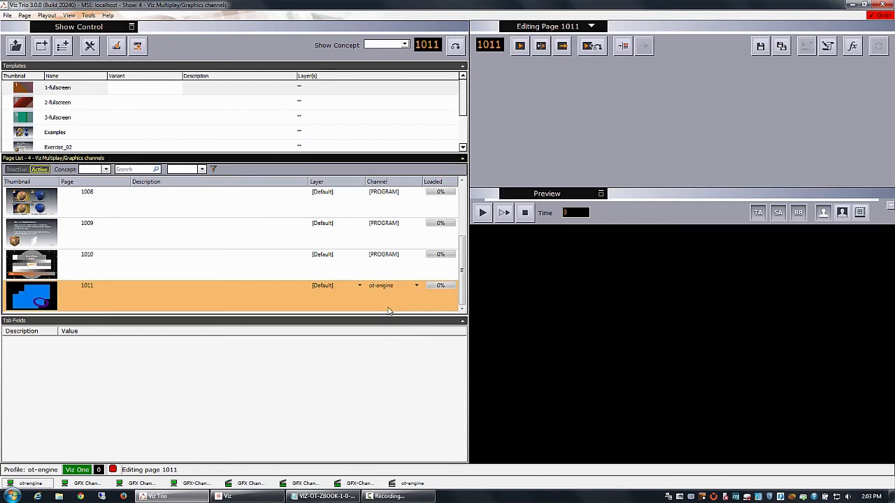
click(417, 286)
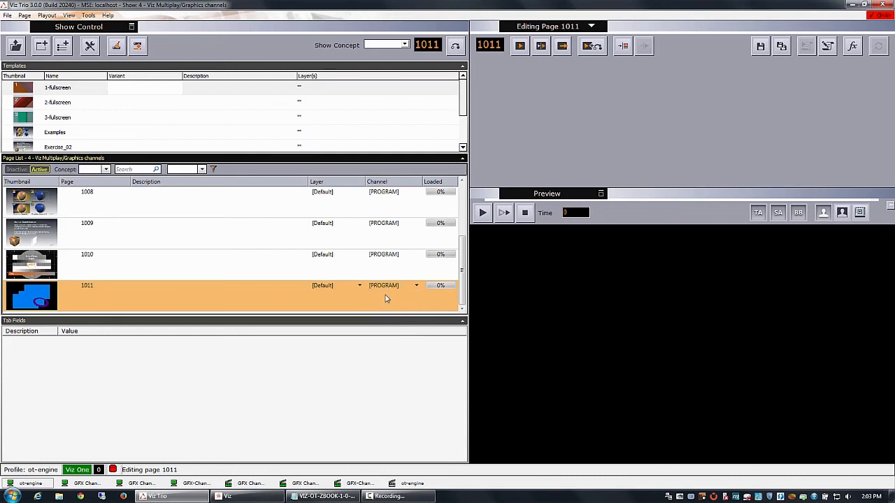
right_click(386, 298)
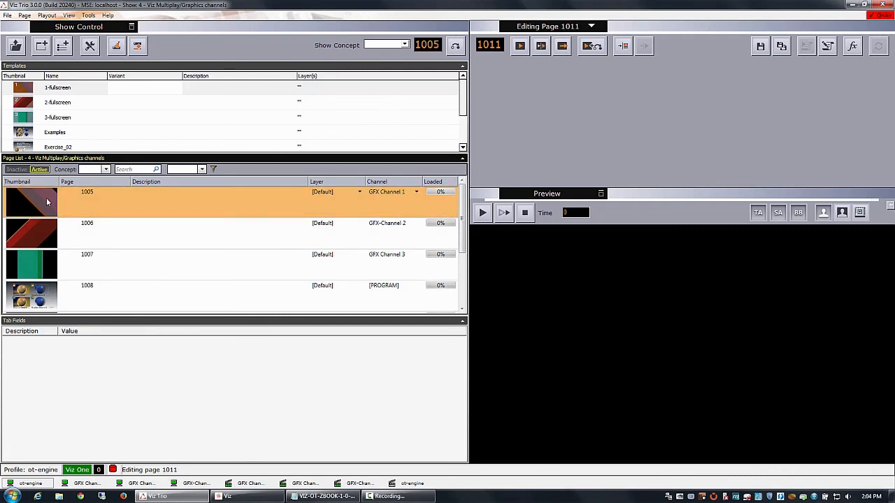
click(417, 192)
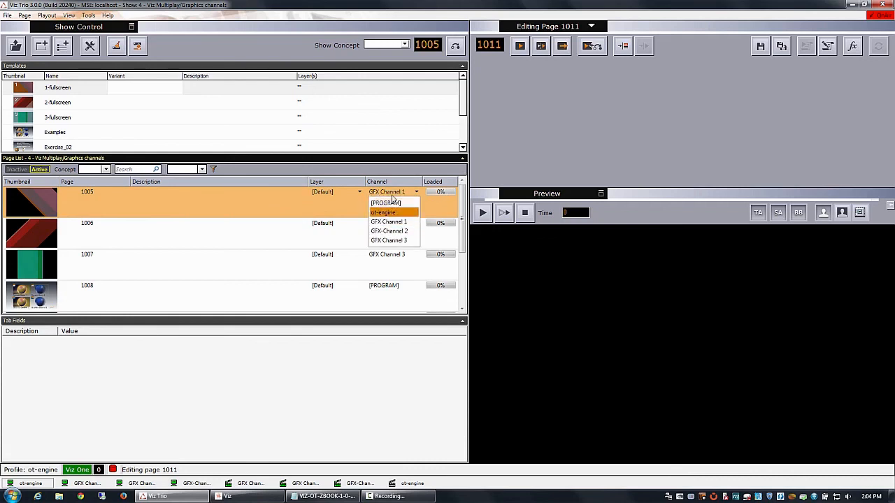
click(388, 203)
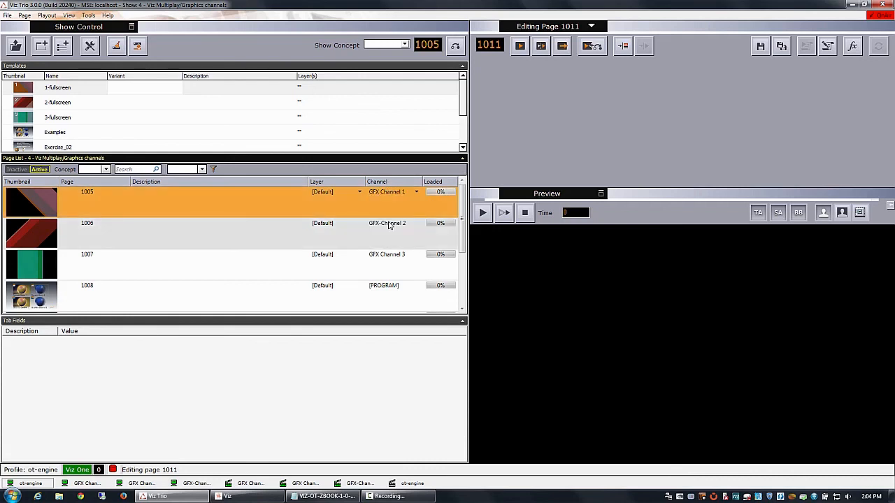